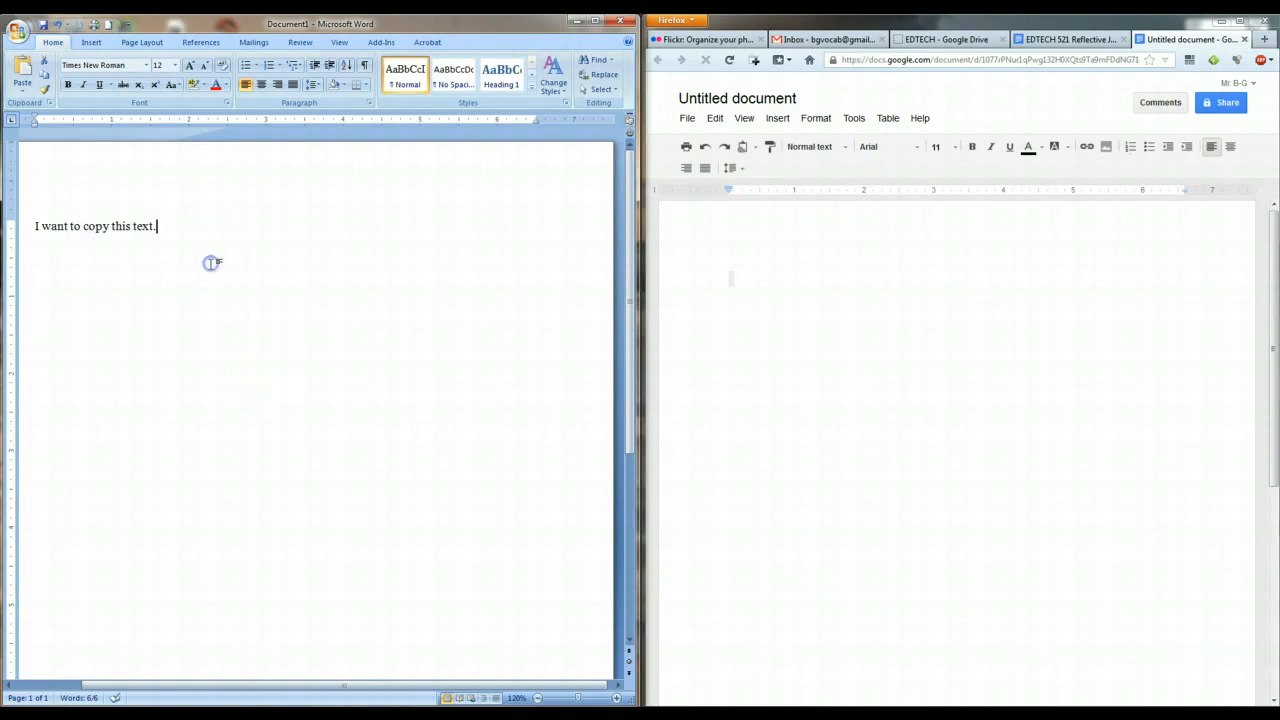
mouse_move(200, 242)
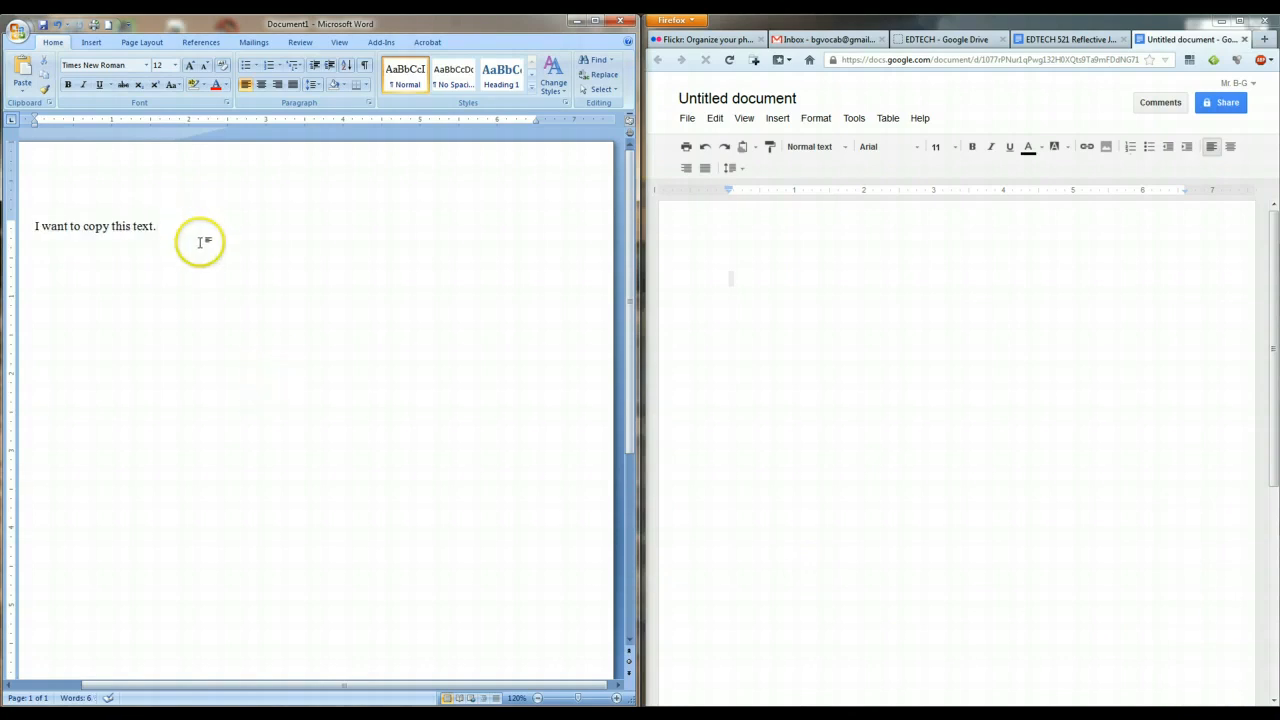
Step: Select the Word sentence "I want to copy this text." for copying
double_click(148, 225)
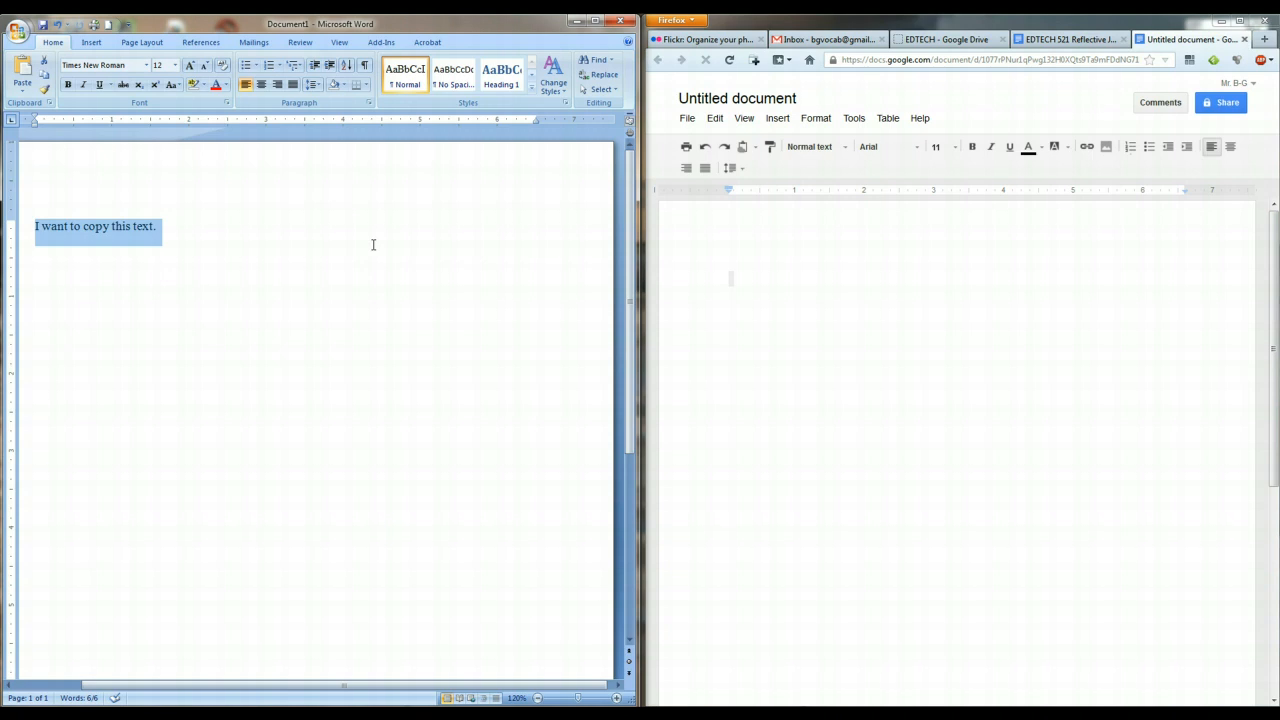
mouse_move(869, 332)
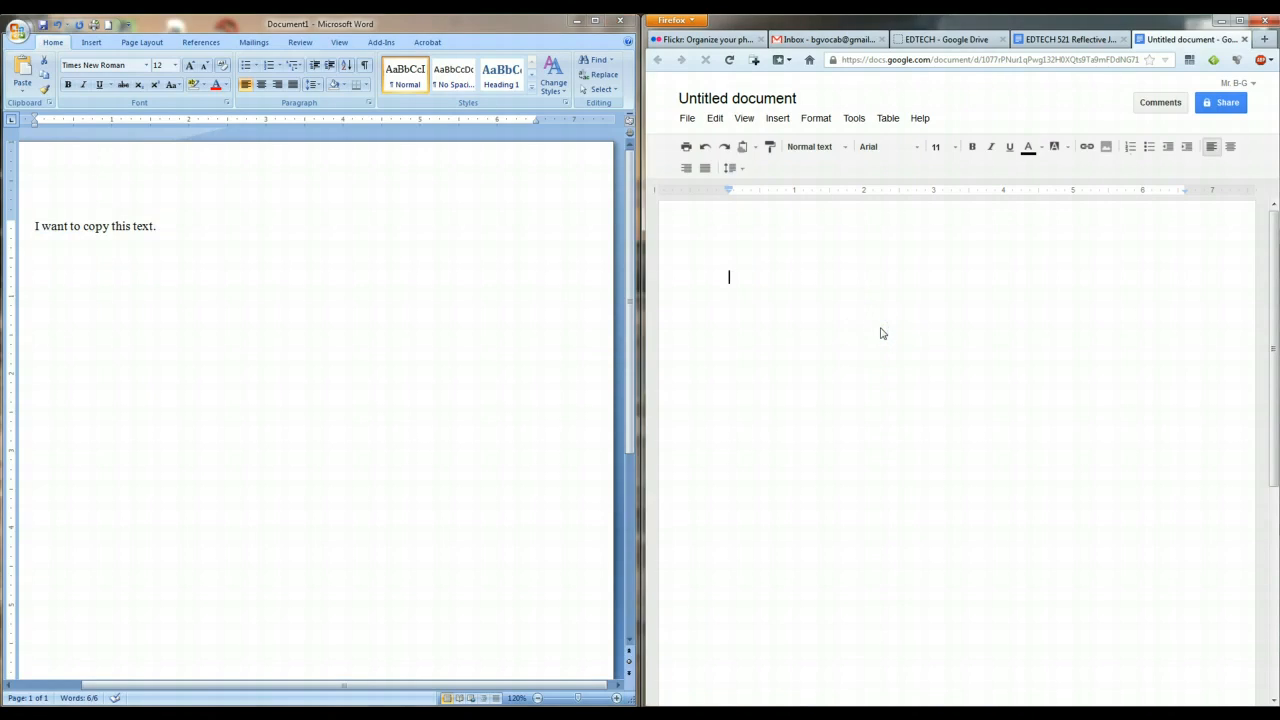
Step: Paste "I want to copy this text." into the untitled Google Doc
key(ctrl+v)
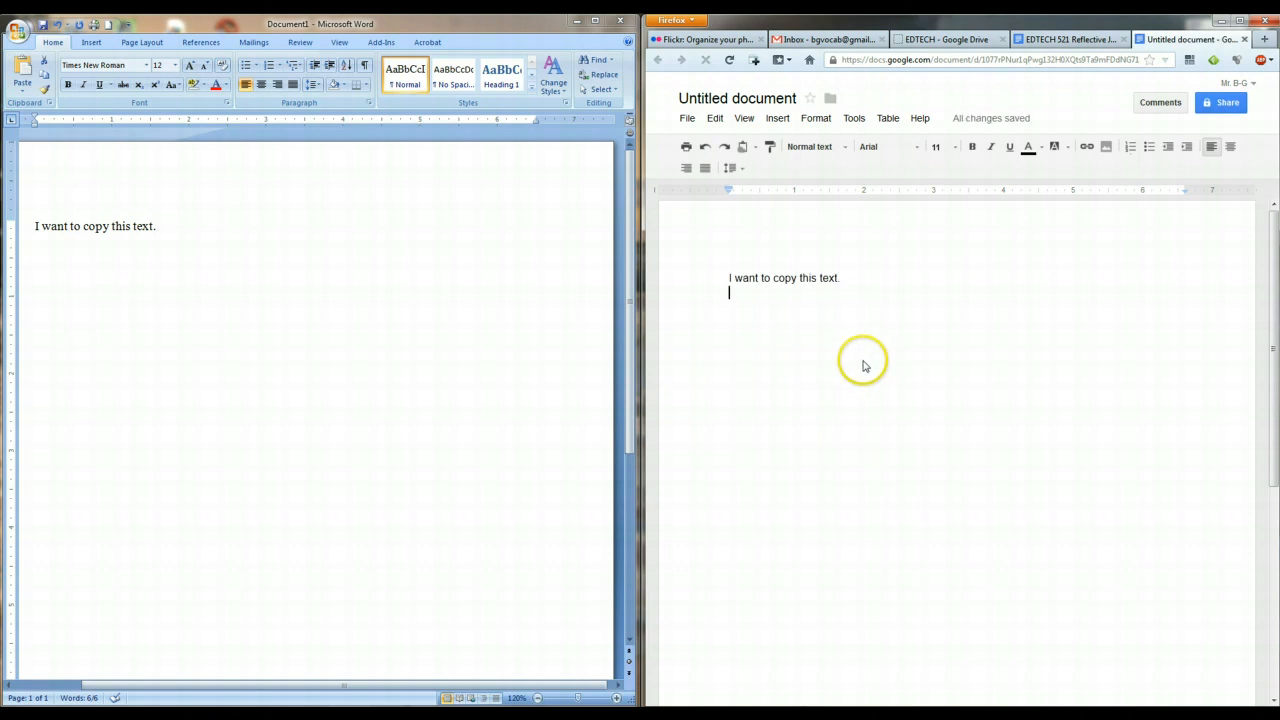
right_click(862, 362)
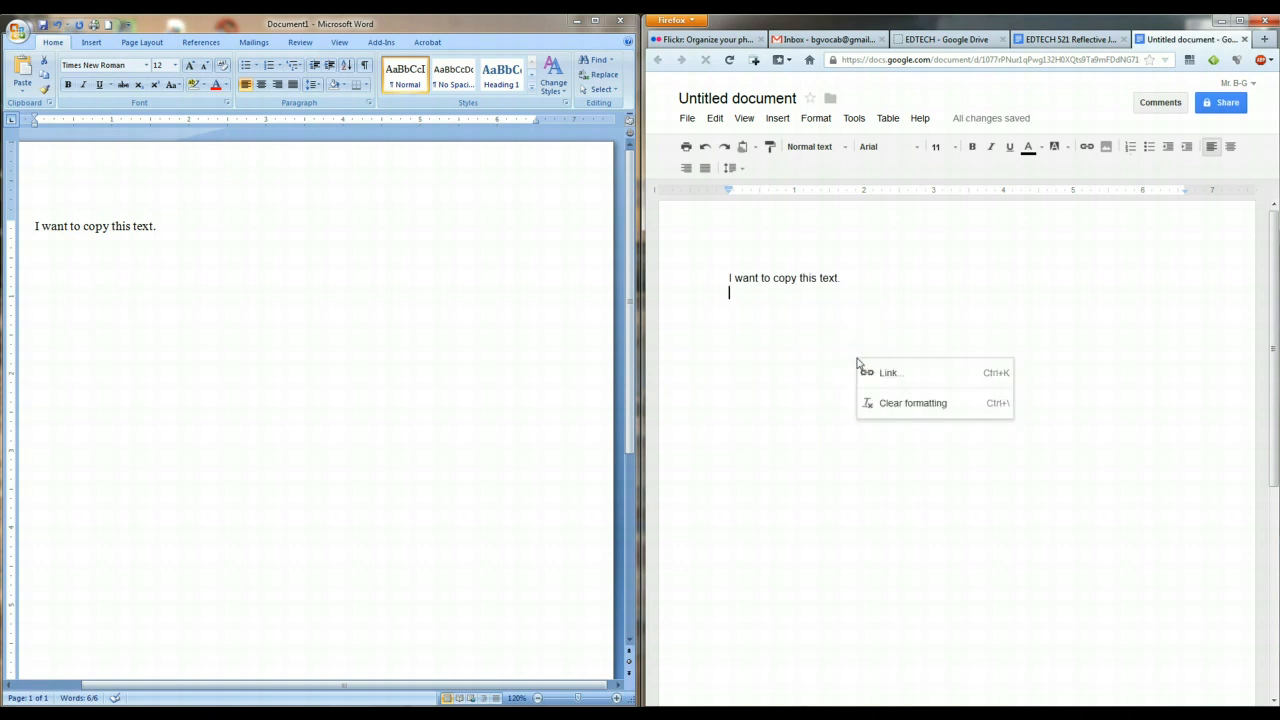
click(881, 498)
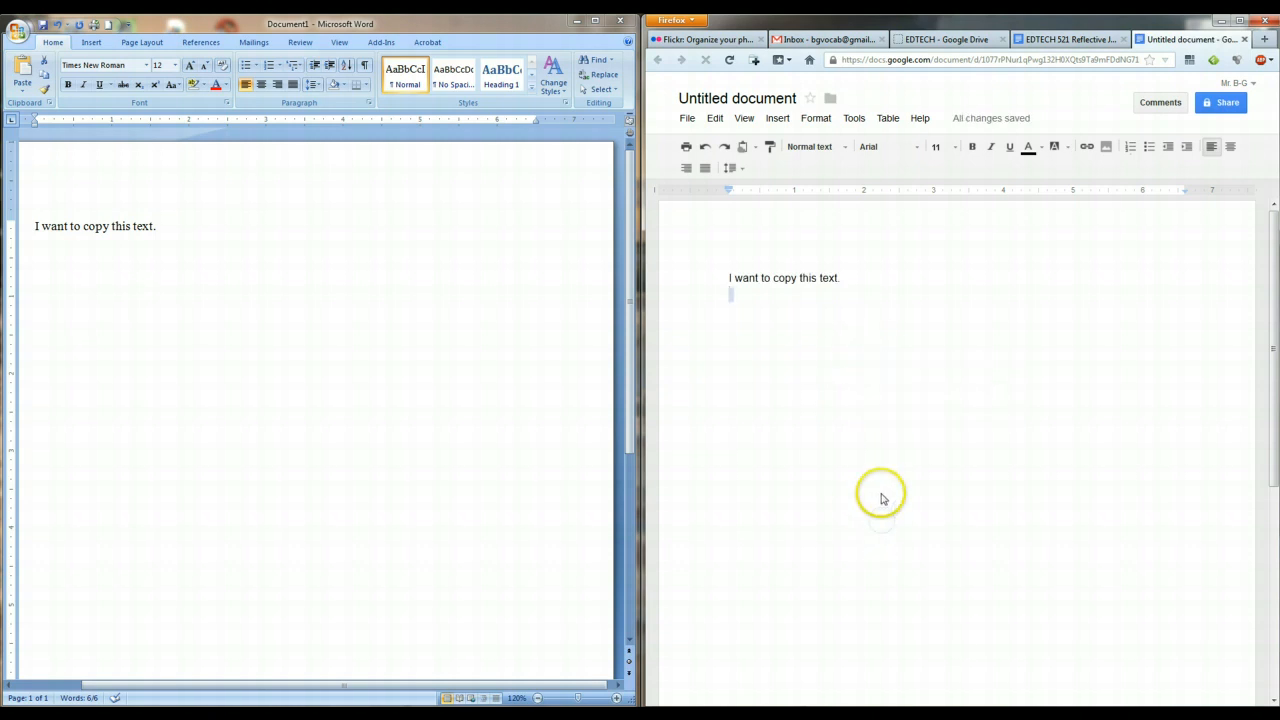
mouse_move(388, 408)
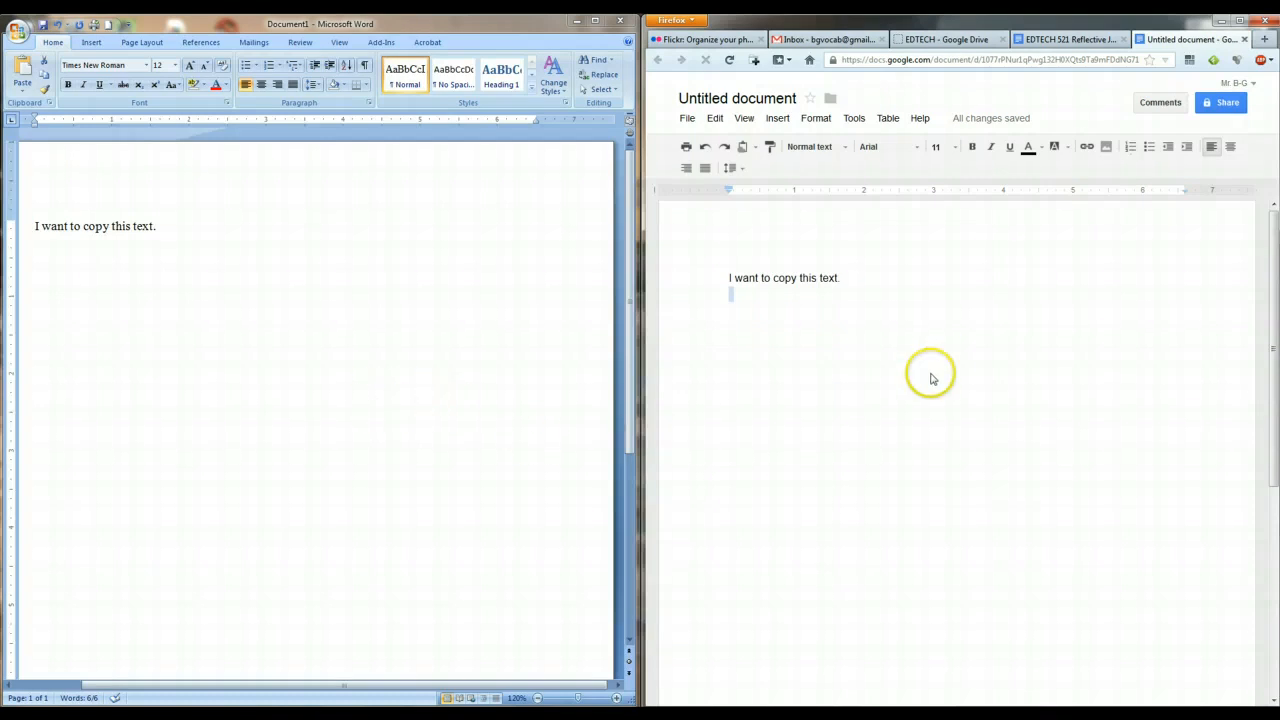
mouse_move(909, 348)
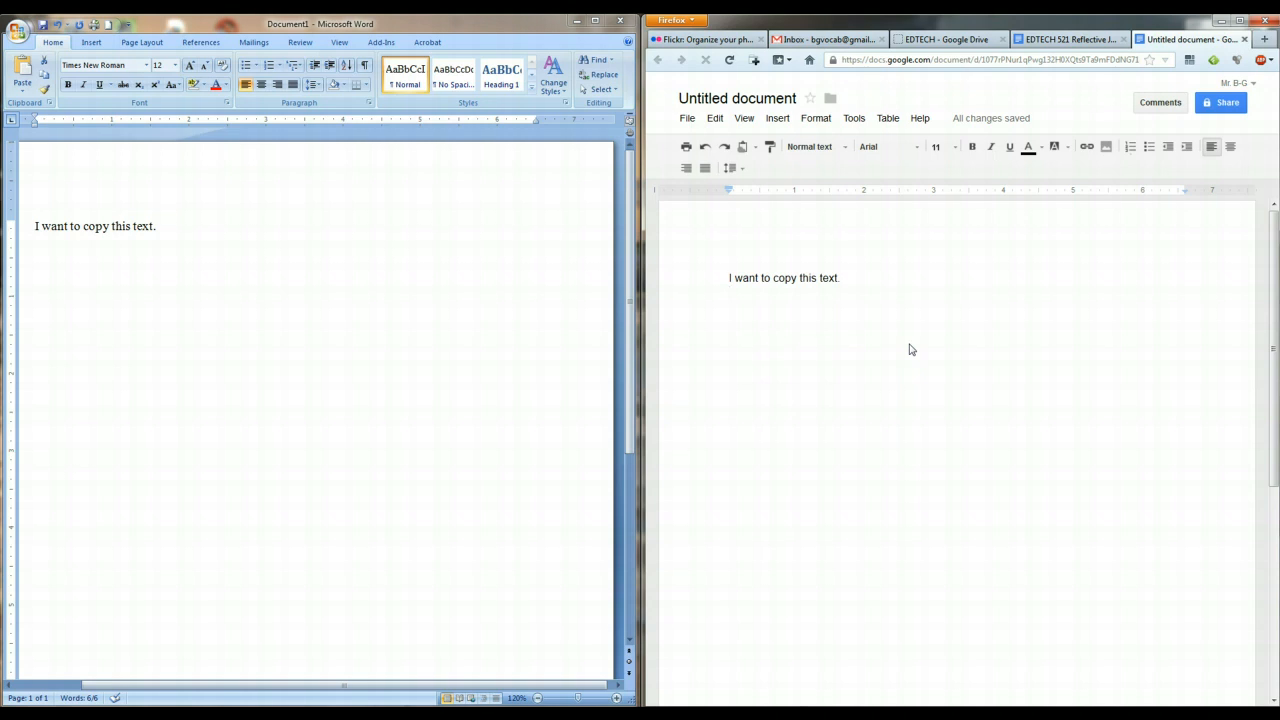
mouse_move(919, 333)
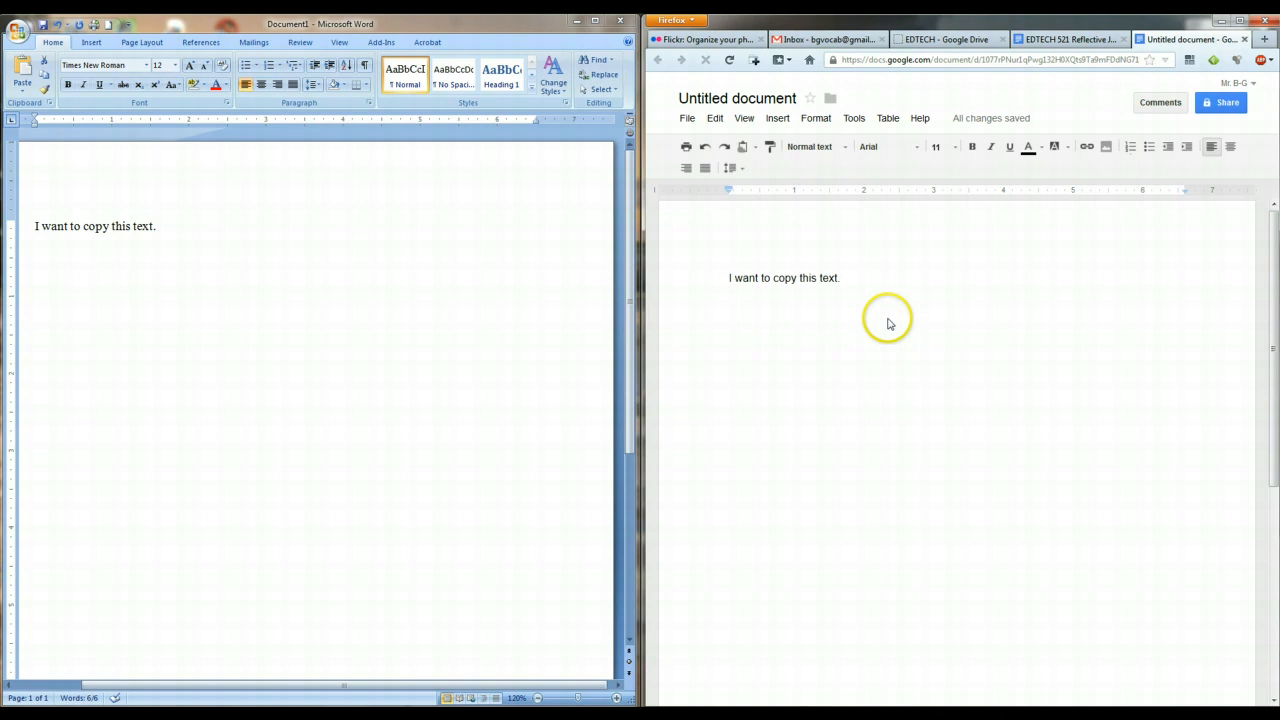
mouse_move(801, 317)
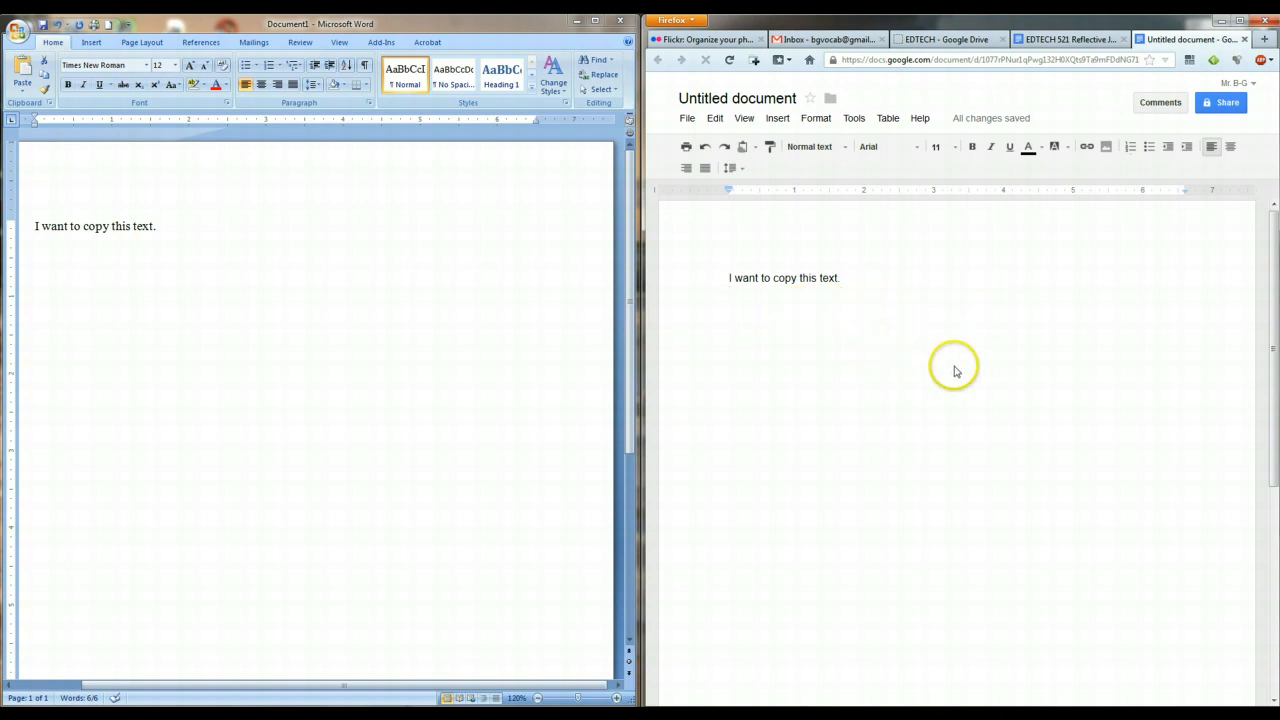
mouse_move(896, 290)
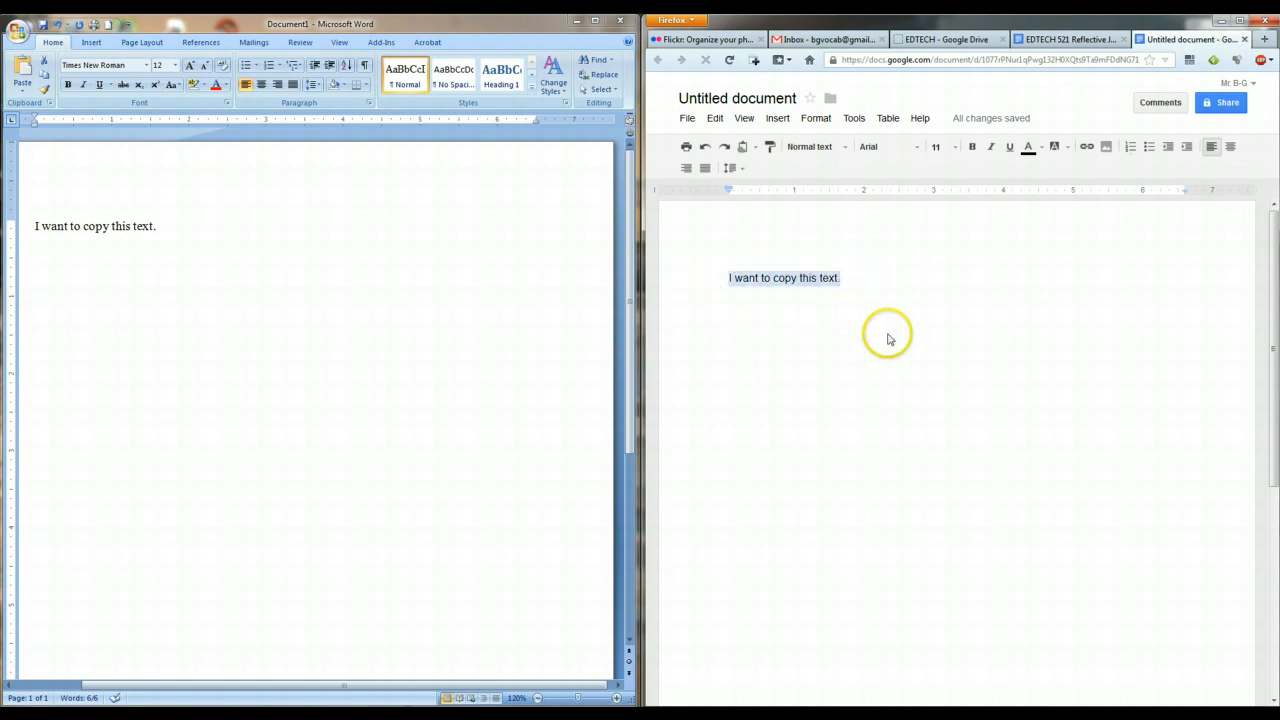
Step: Comment "Hey, that was a great idea" on the pasted sentence
right_click(773, 277)
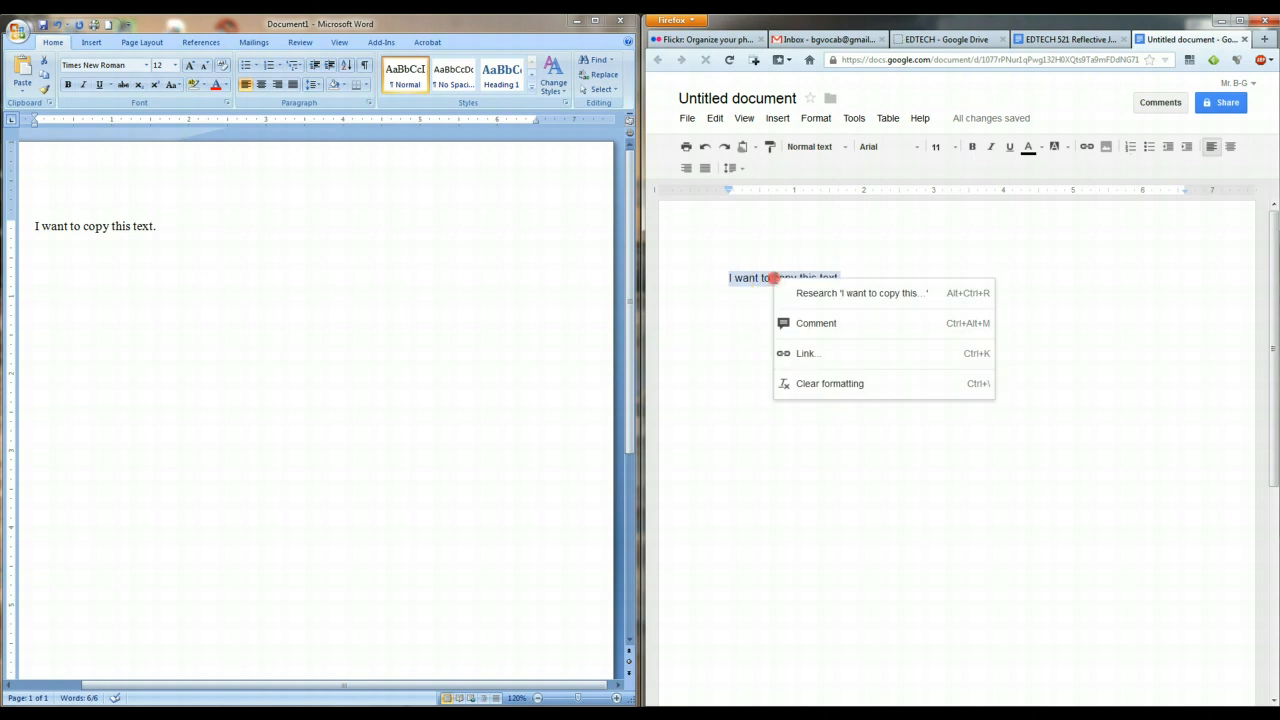
mouse_move(790, 298)
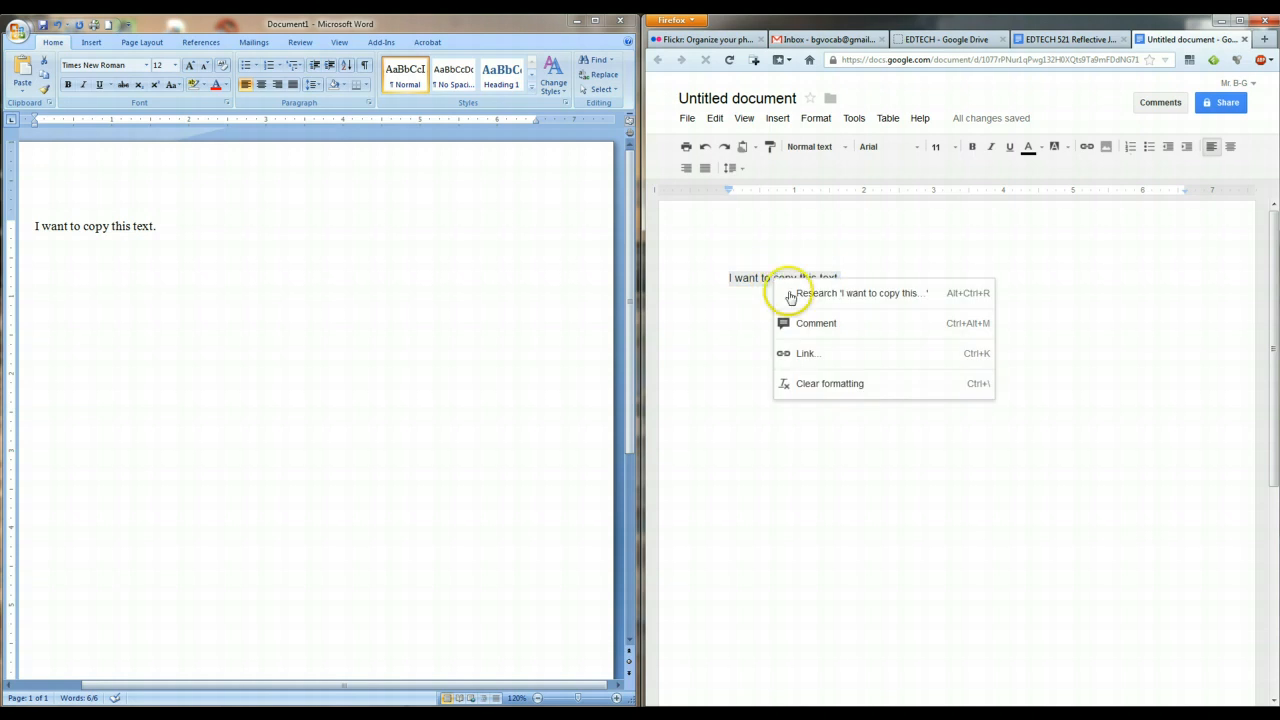
mouse_move(814, 323)
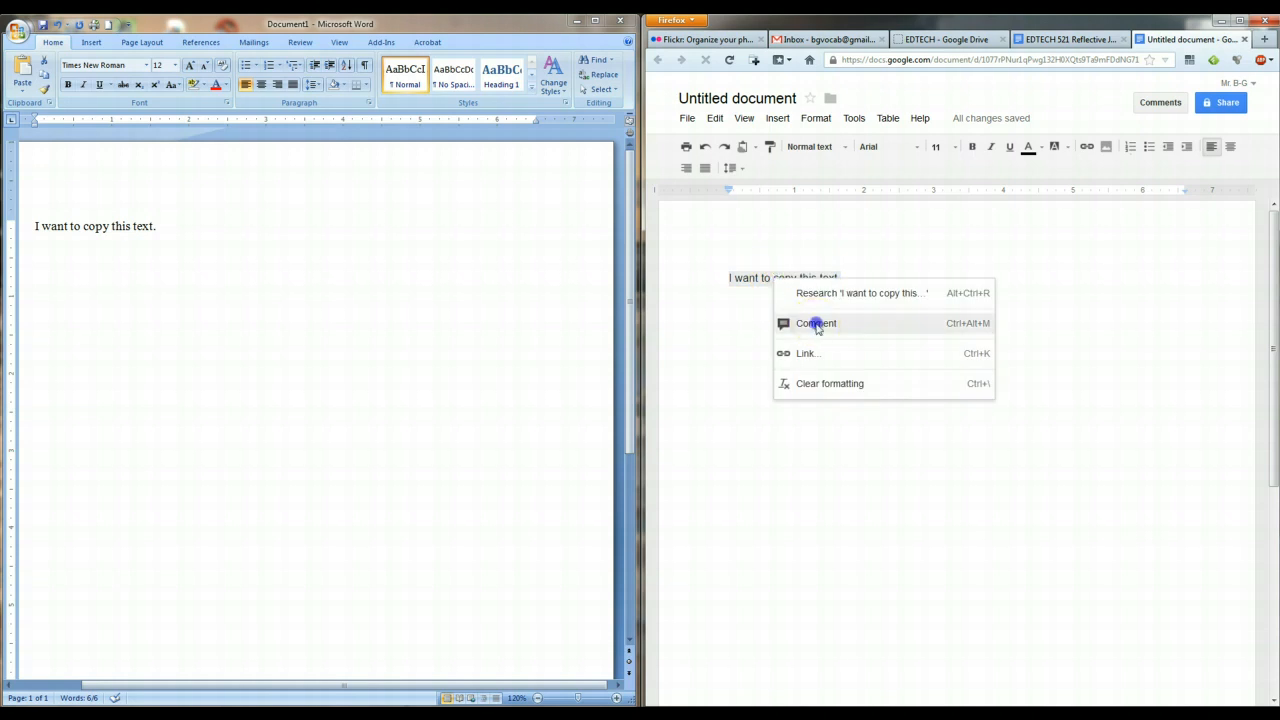
click(816, 323)
text(Hey, that was a great idea.)
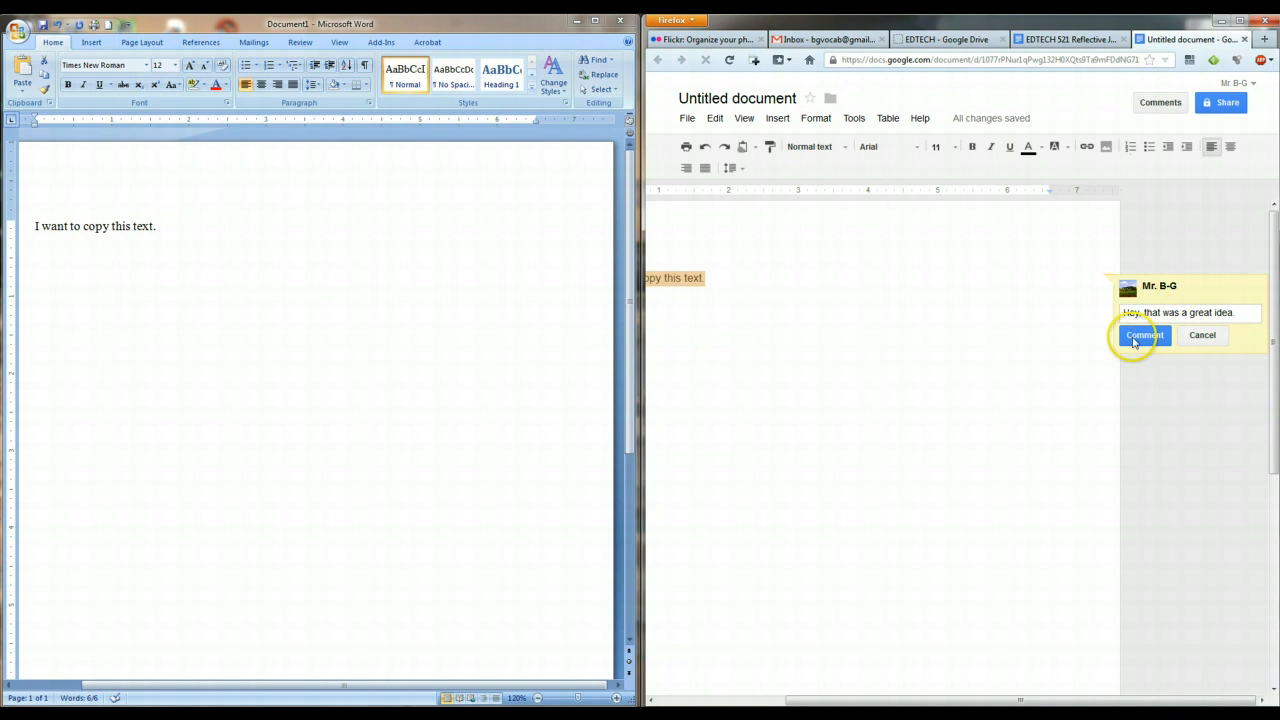
click(1146, 334)
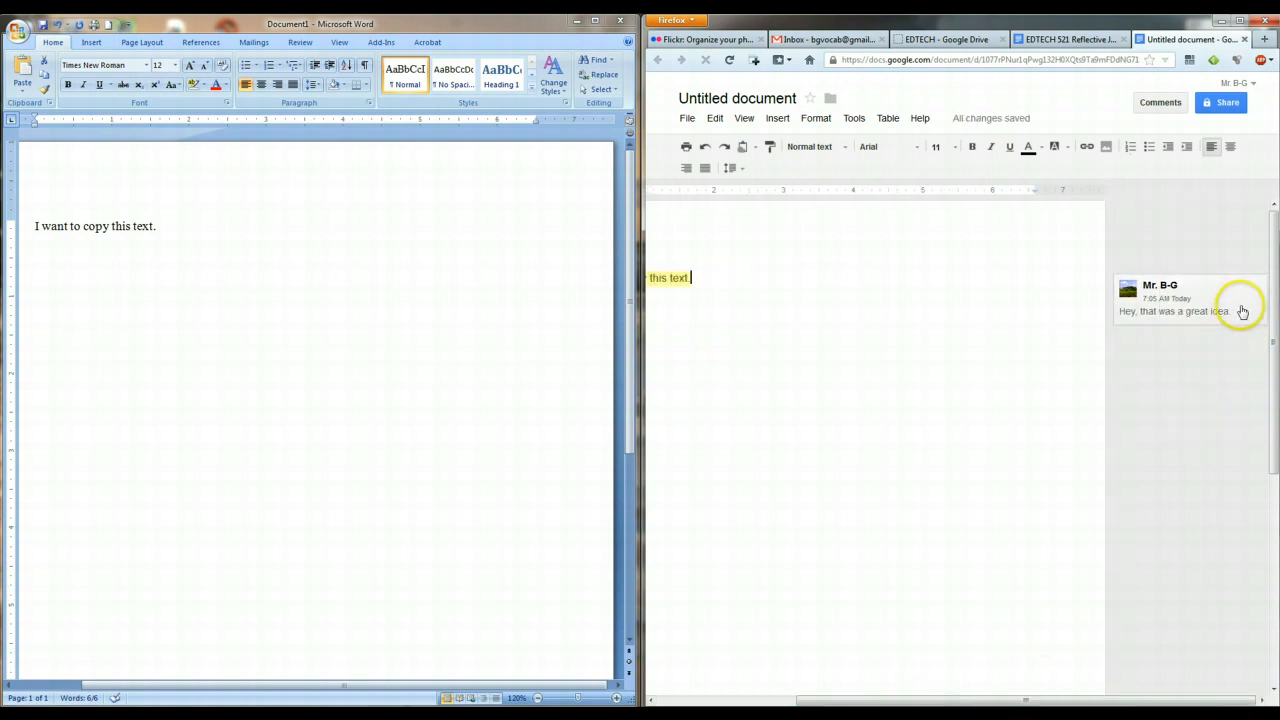
Step: Reply "Thanks!" to the comment on the sentence
click(1203, 300)
text(T)
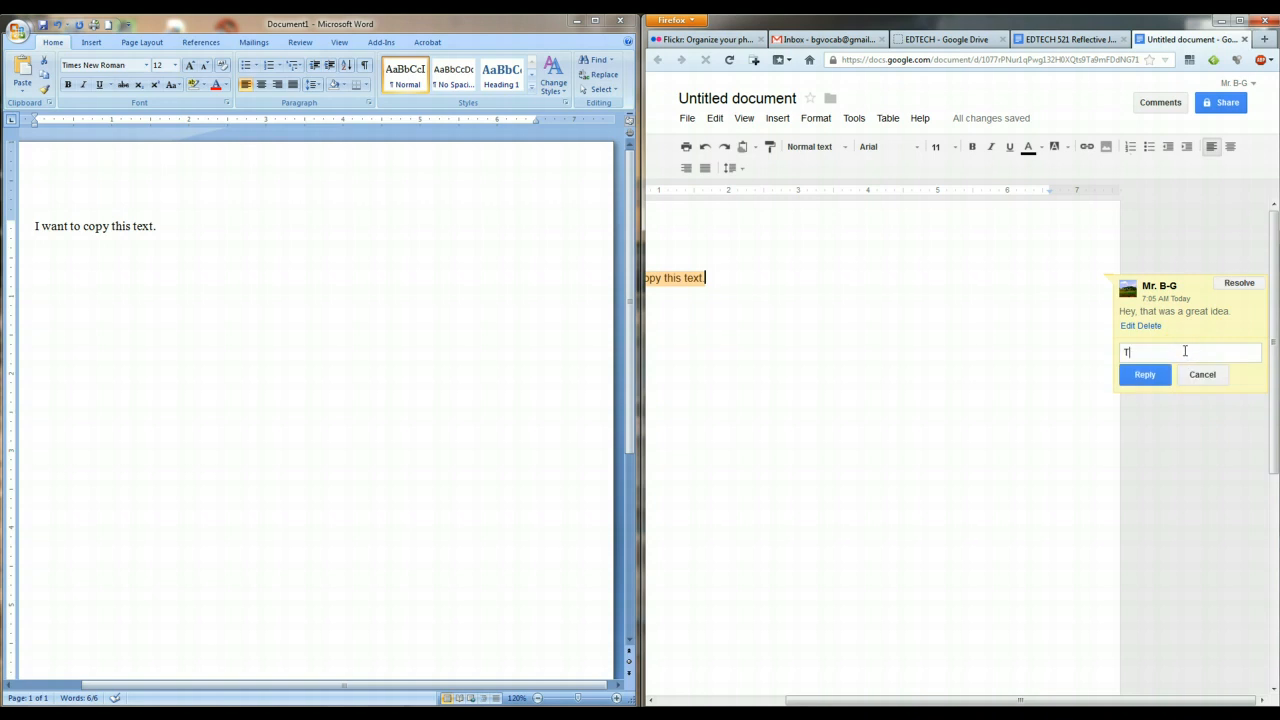
click(1144, 374)
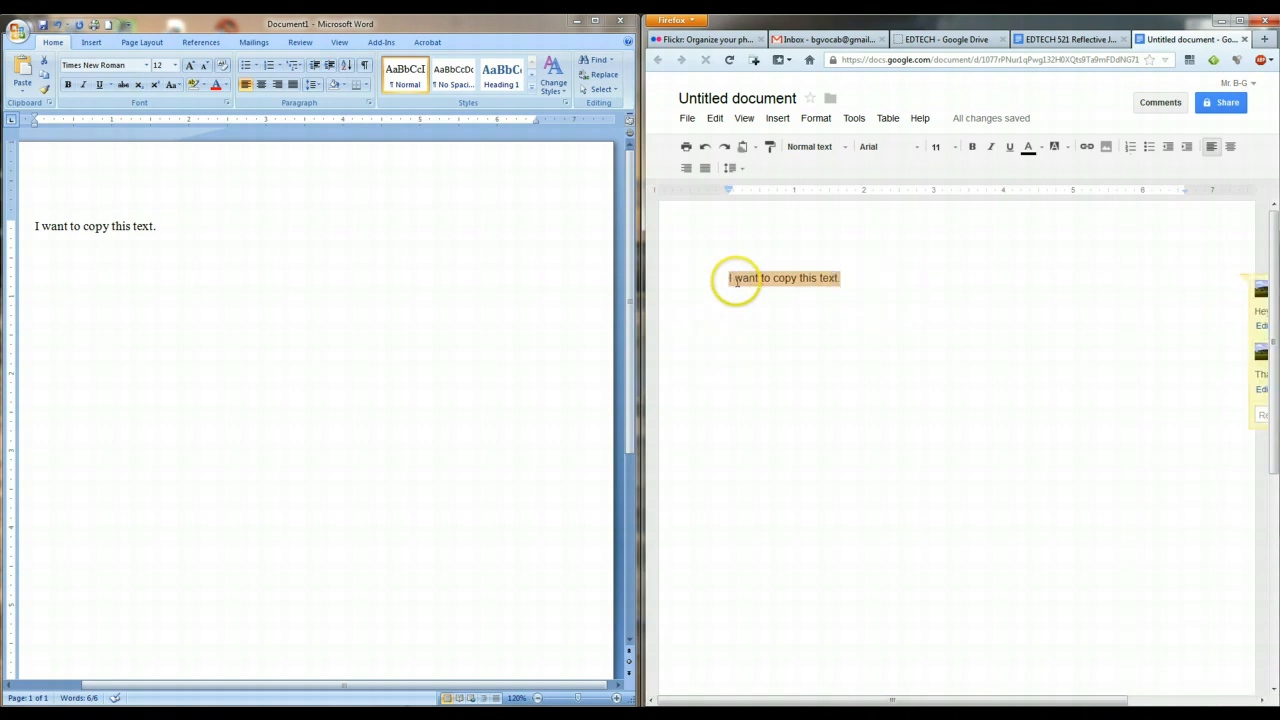
Step: Open a new empty comment on the already-commented sentence
right_click(783, 278)
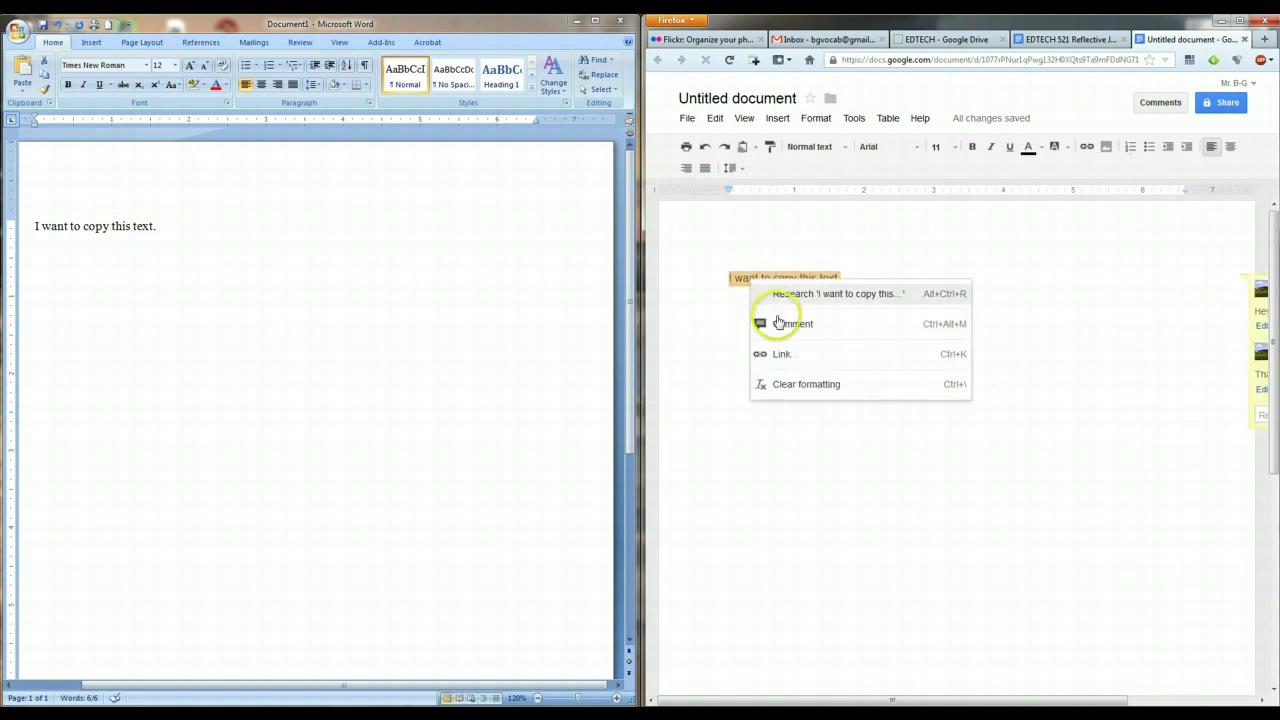
click(797, 323)
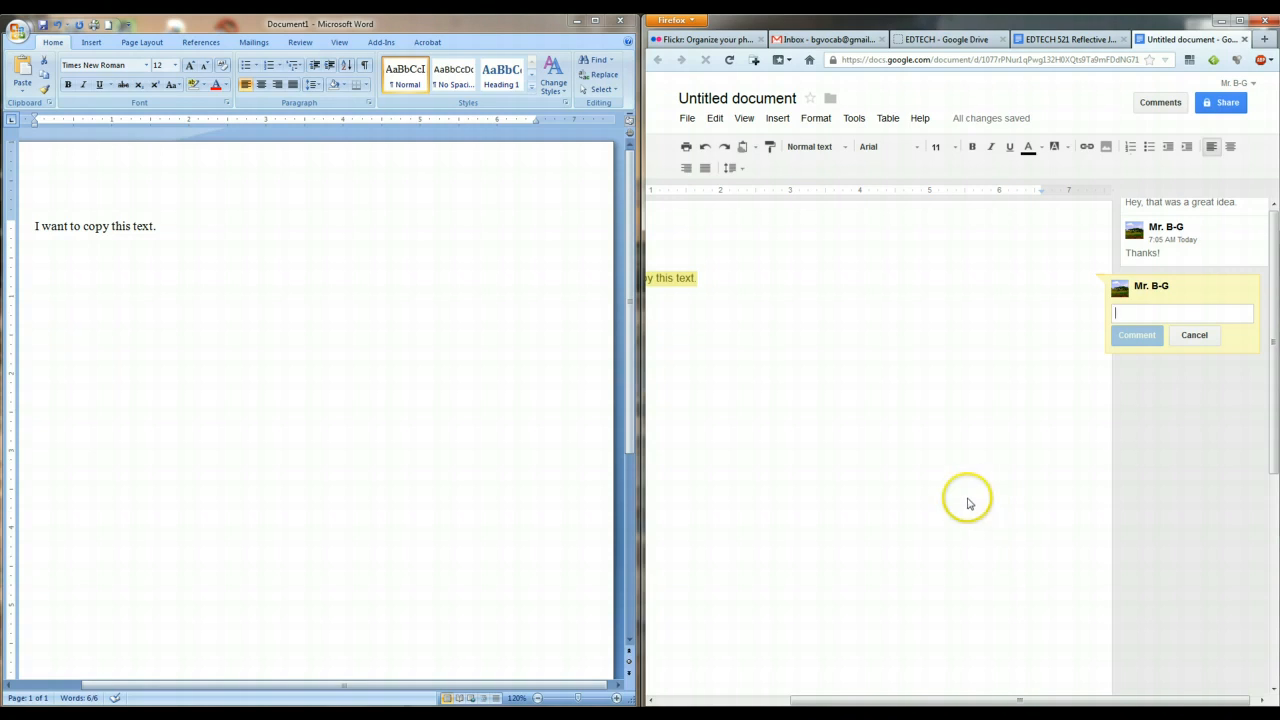
mouse_move(963, 495)
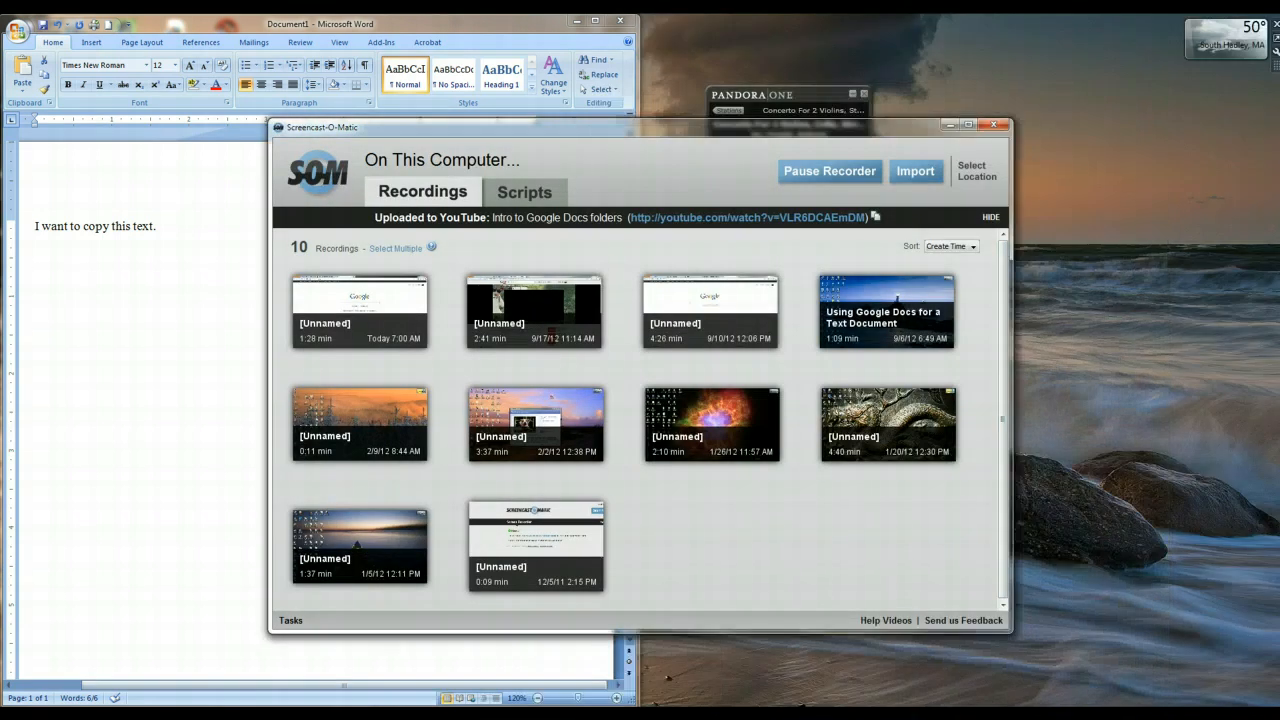
mouse_move(945, 124)
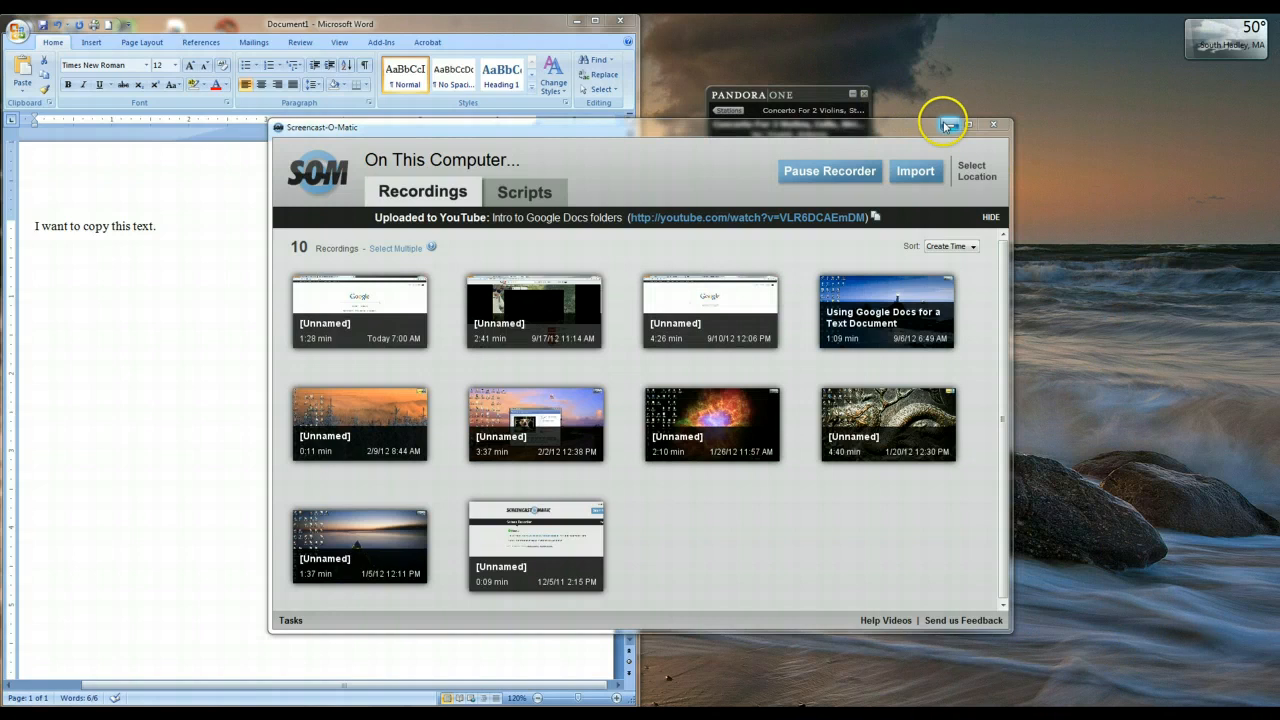